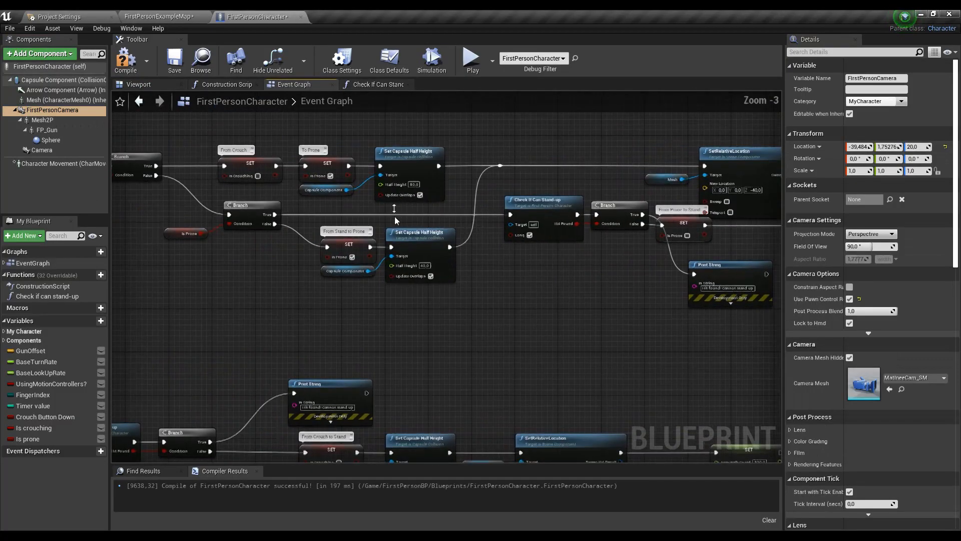
Step: Scroll the Ue4ASP_Character Event Graph to view its movement, jump and crouch/prone logic
scroll("up", 3)
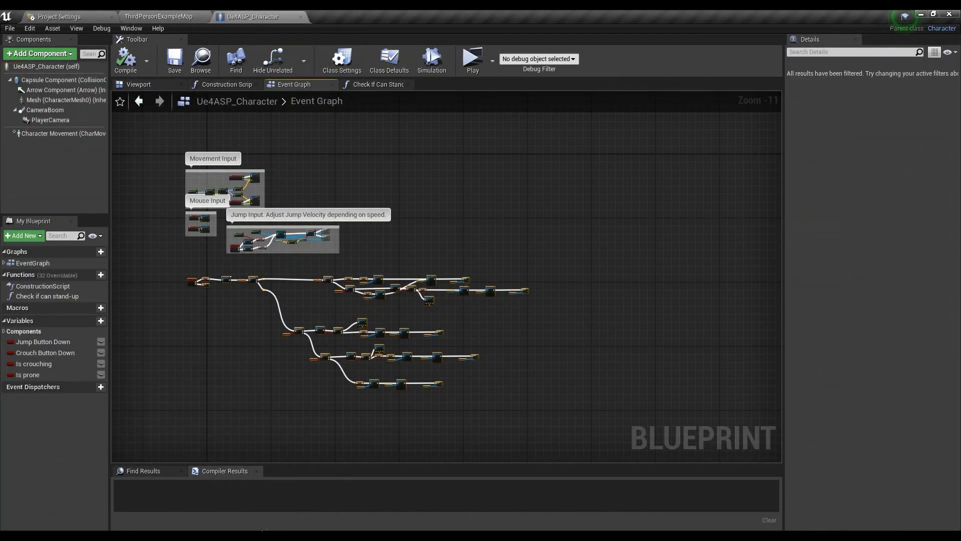
Step: Paste the crouch and prone logic into FirstPersonCharacter and create a matching Check if can stand-up function
left_click(252, 17)
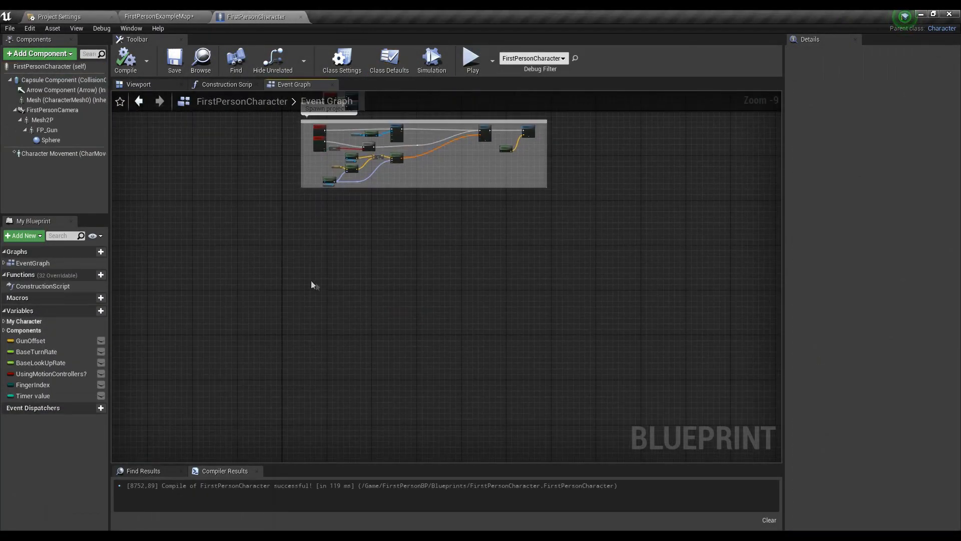
key("ctrl+v")
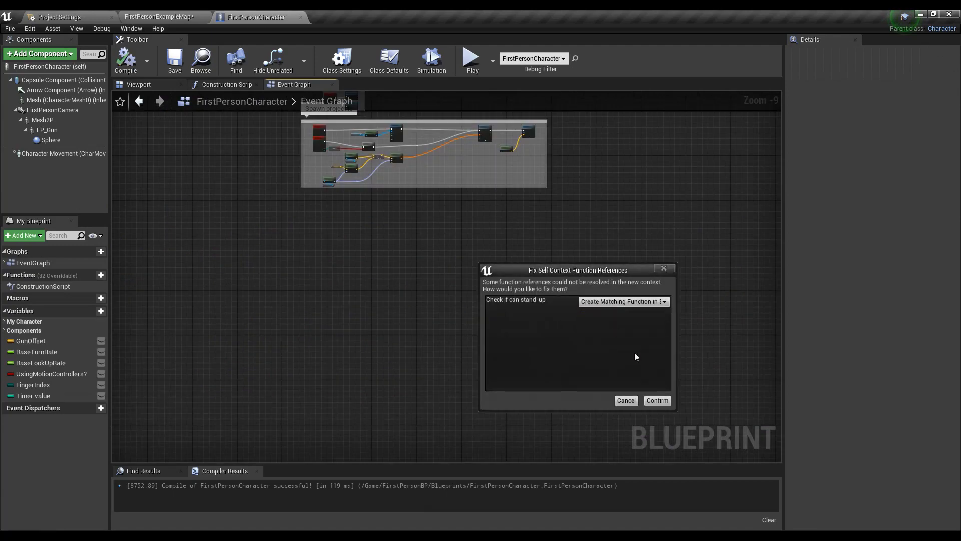
left_click(656, 401)
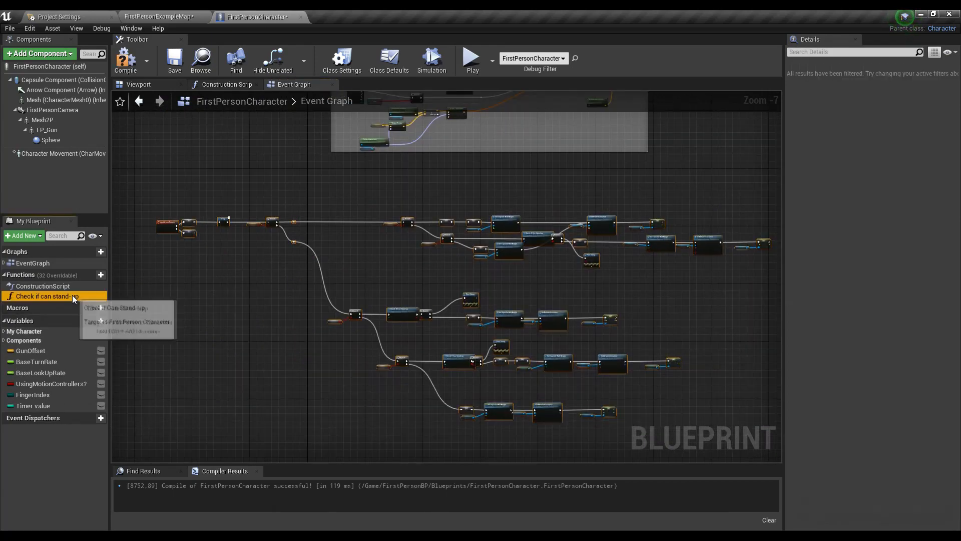
Step: Review the new stand-up check function and compile the blueprint, revealing missing-variable errors
double_click(48, 296)
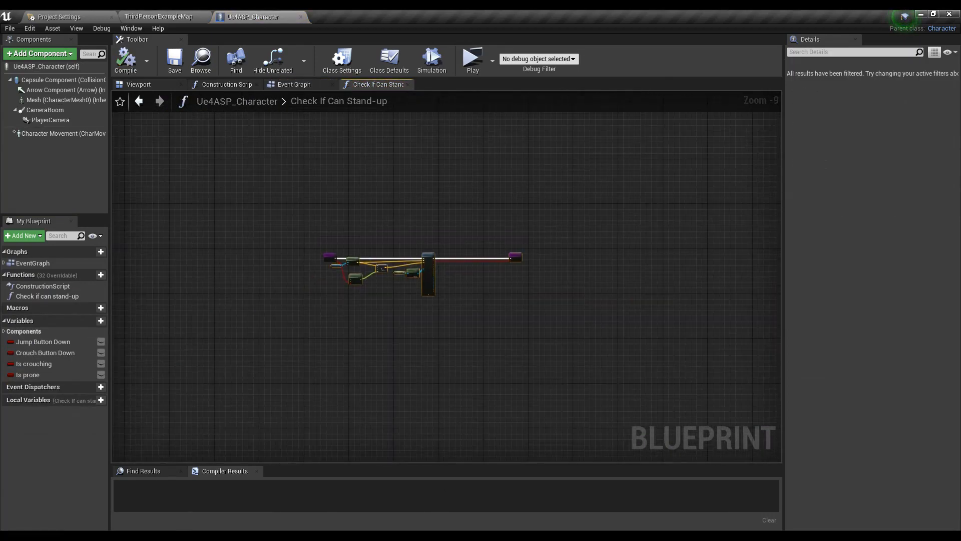
left_click(252, 17)
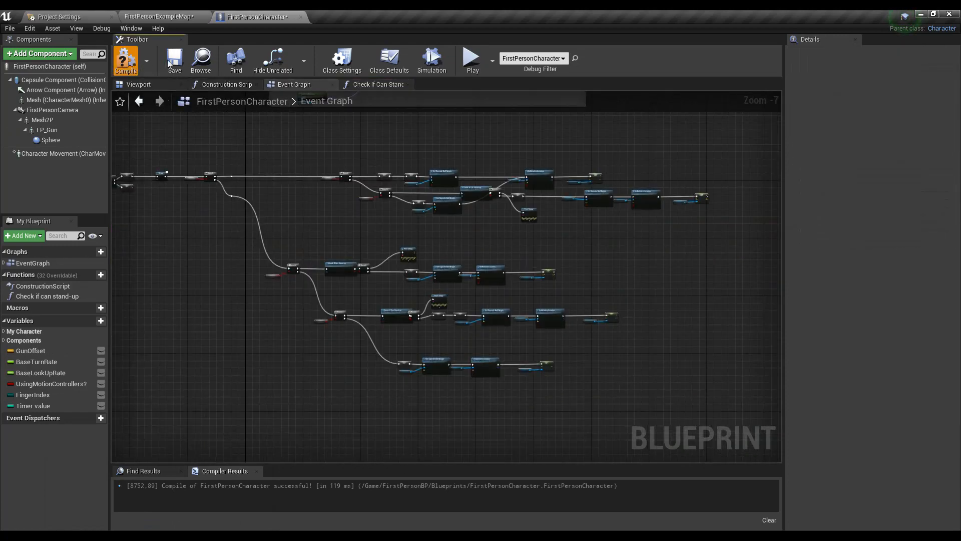
left_click(125, 61)
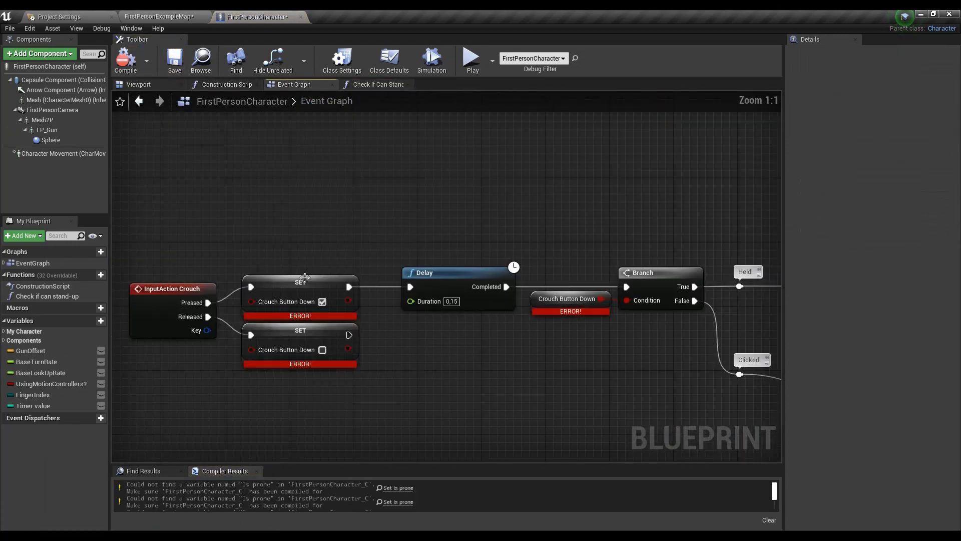
Step: Create the missing Crouch Button Down, Is crouching and Is prone variables and recompile successfully
right_click(567, 298)
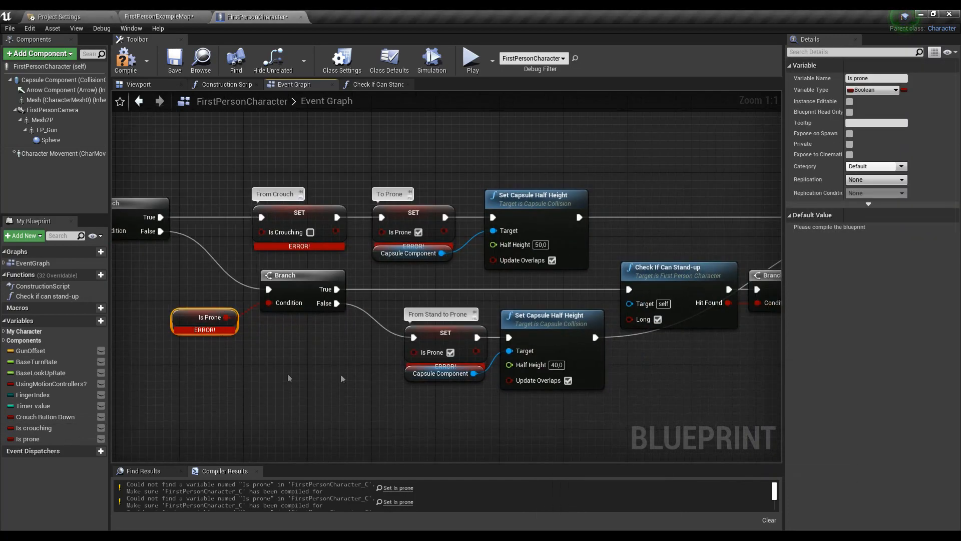
left_click(125, 60)
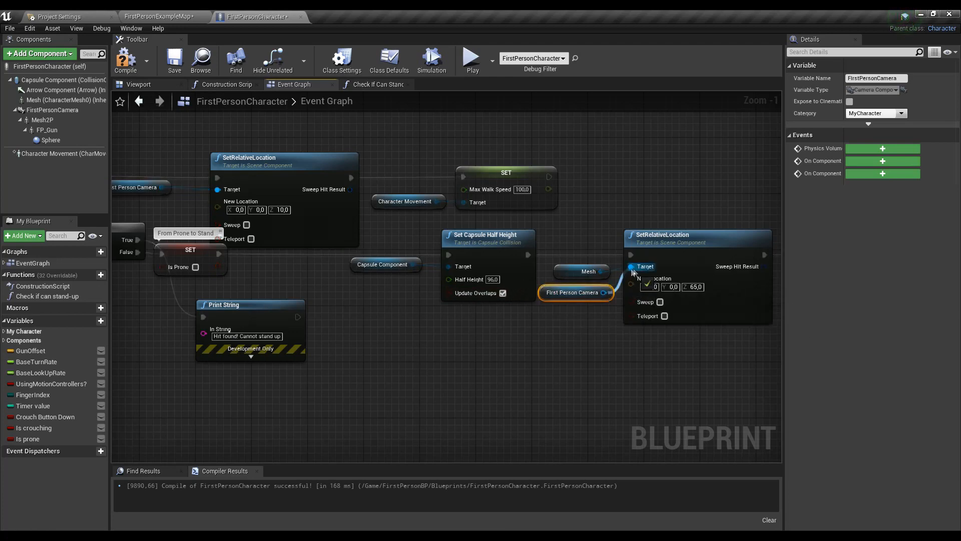
left_click(373, 84)
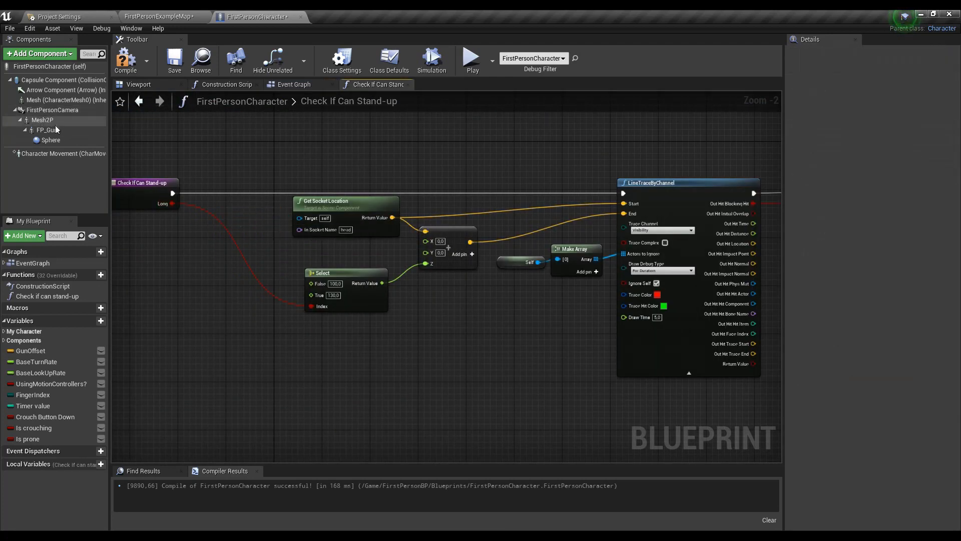
Step: Add a head socket to the SK_Mannequin_Arms skeleton and return to the capsule half height (96)
left_click(42, 119)
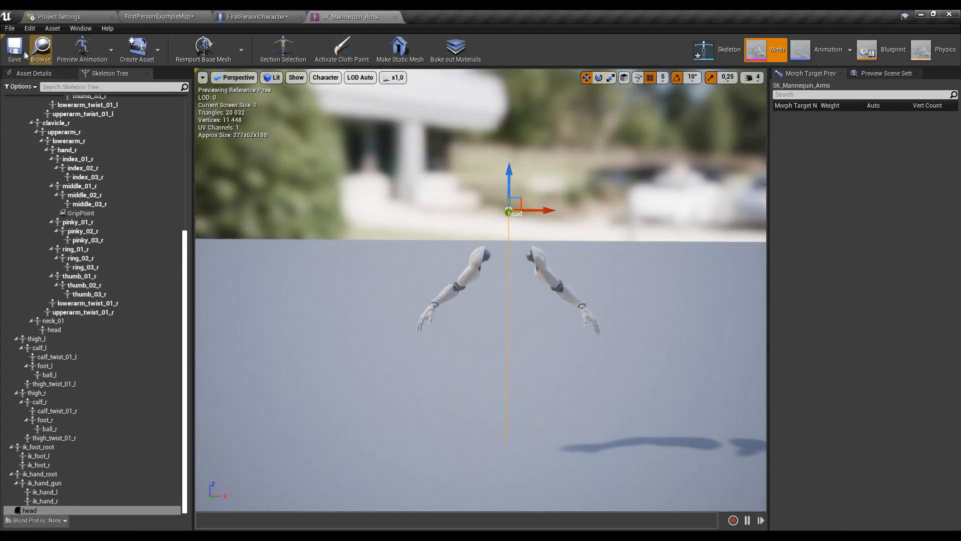
left_click(253, 17)
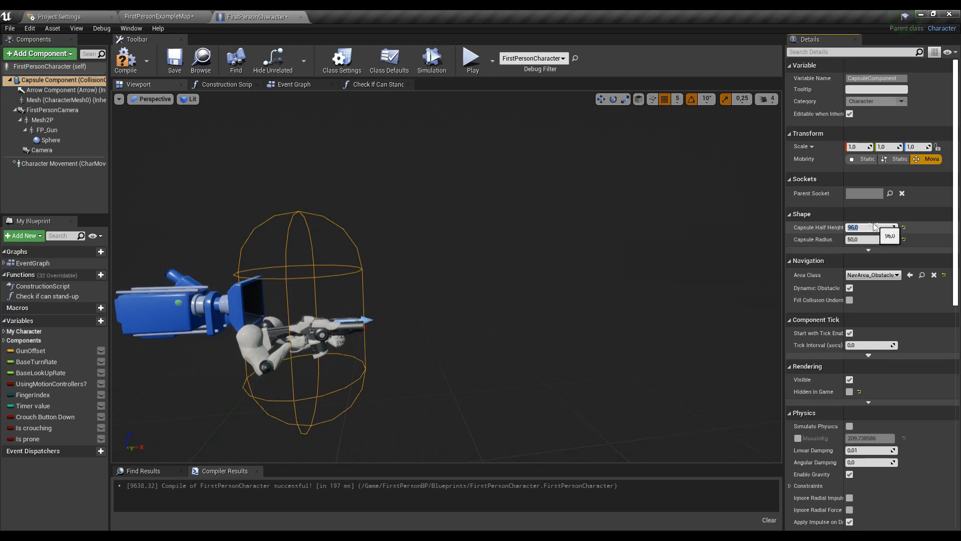
Step: Set the capsule half height to 70 for crouch and check the first-person camera height (20)
type("70.0")
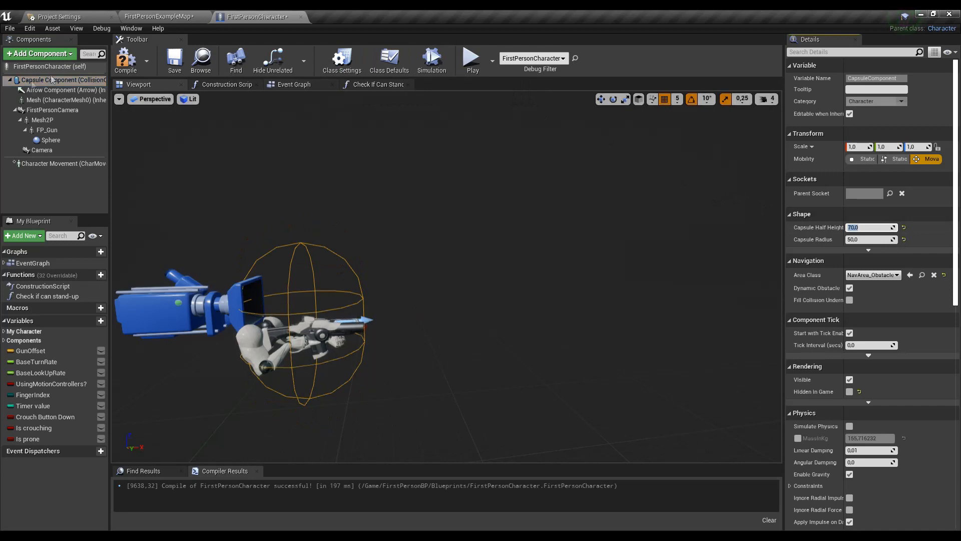
left_click(52, 110)
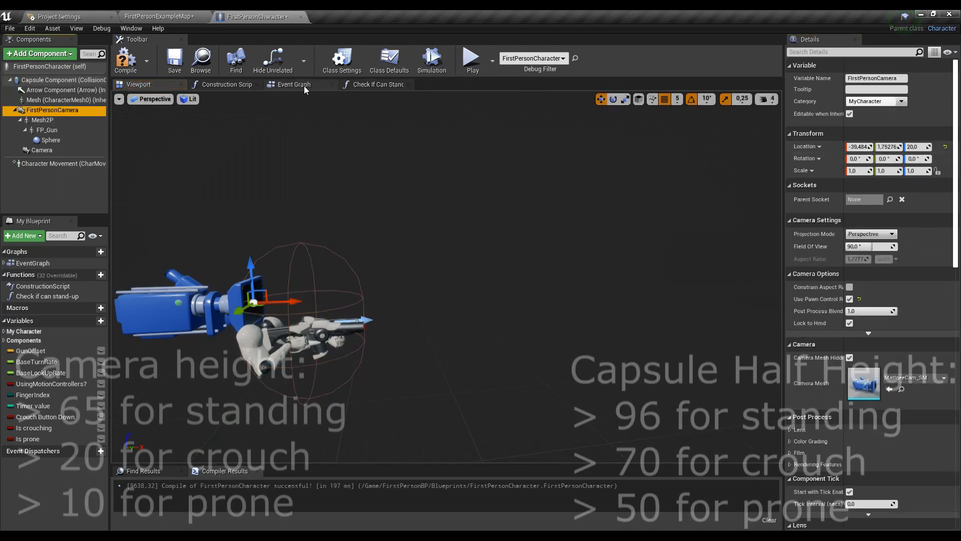
Step: Adjust the crouch and prone Half Height and camera Z values, leaving the camera height at 65
left_click(294, 84)
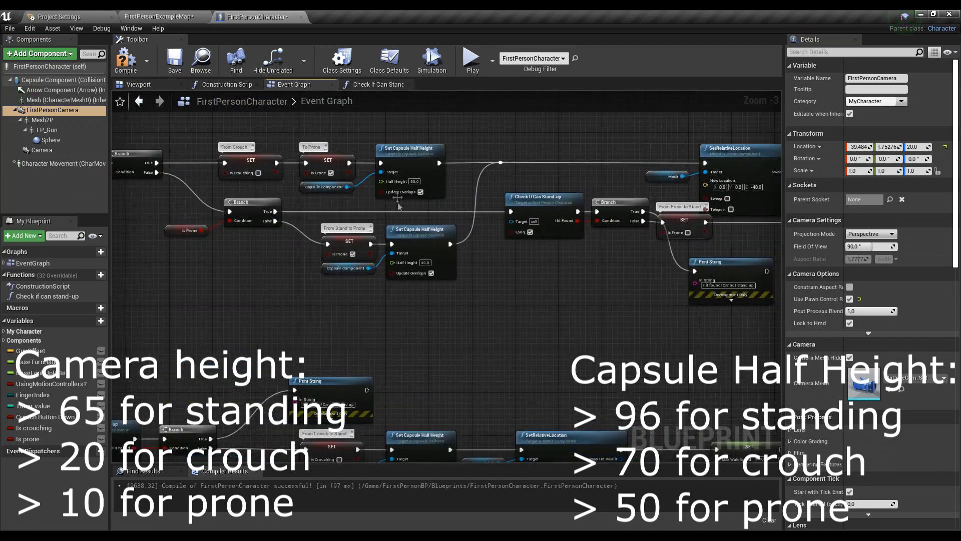
scroll("up", 3)
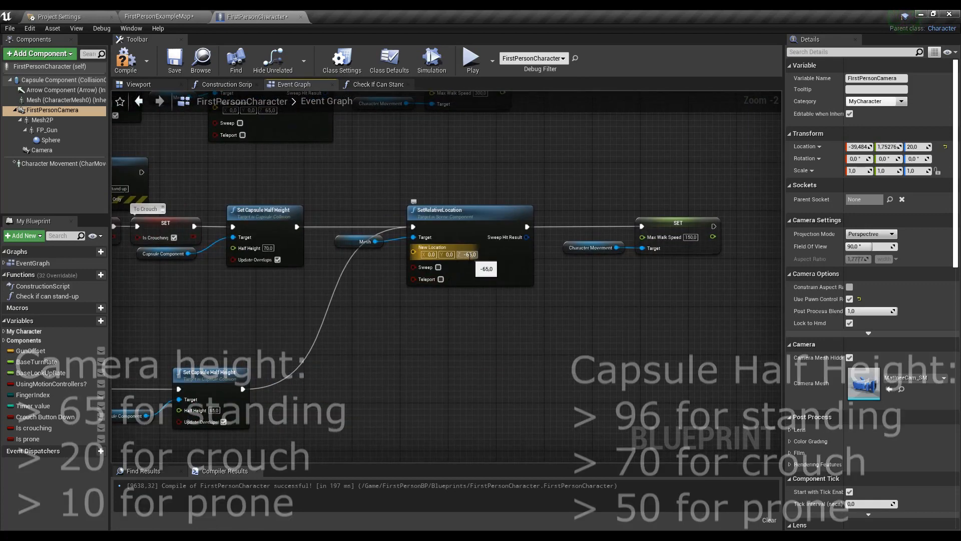
left_click(134, 84)
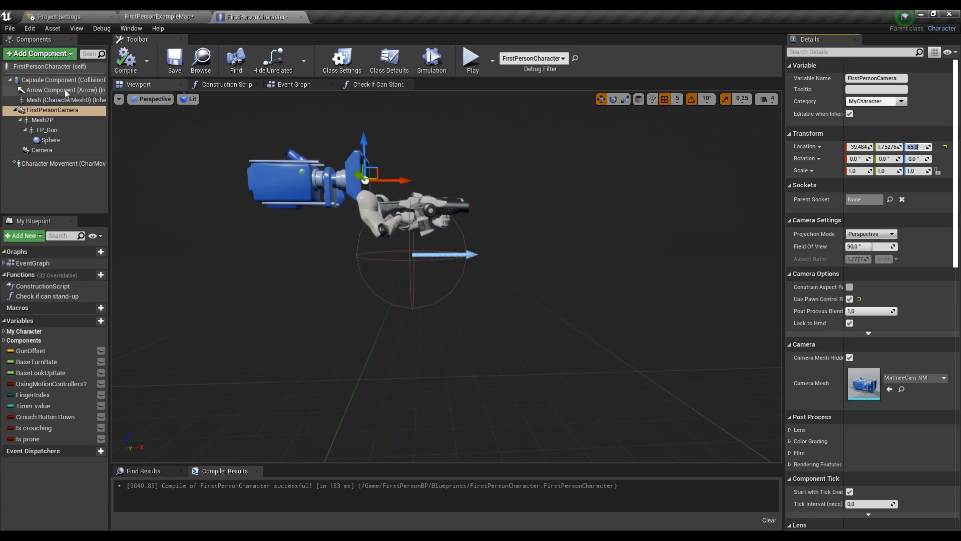
left_click(63, 80)
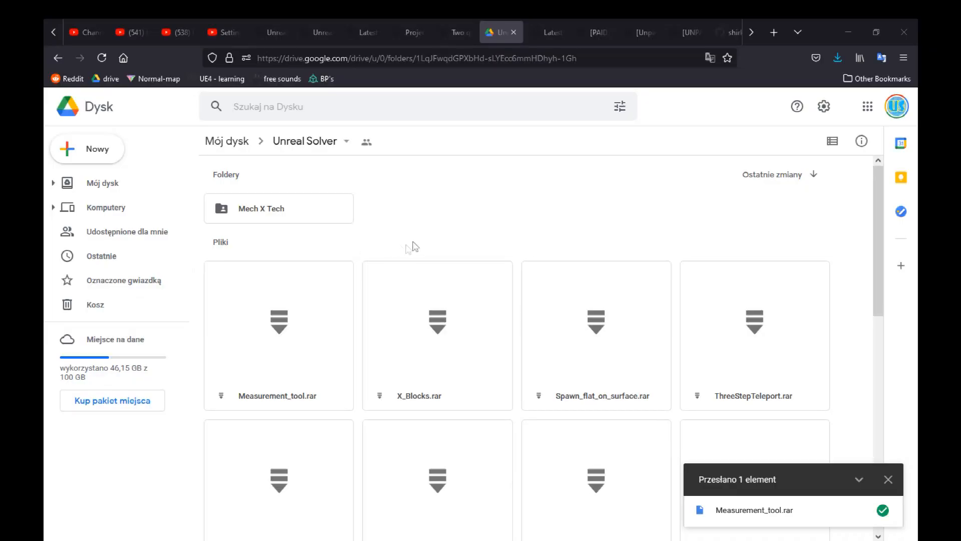
Step: Scroll to the bottom of the Unreal Solver folder to show Car_Madness.rar and cm_startup_vid.mp4
scroll("down", 3)
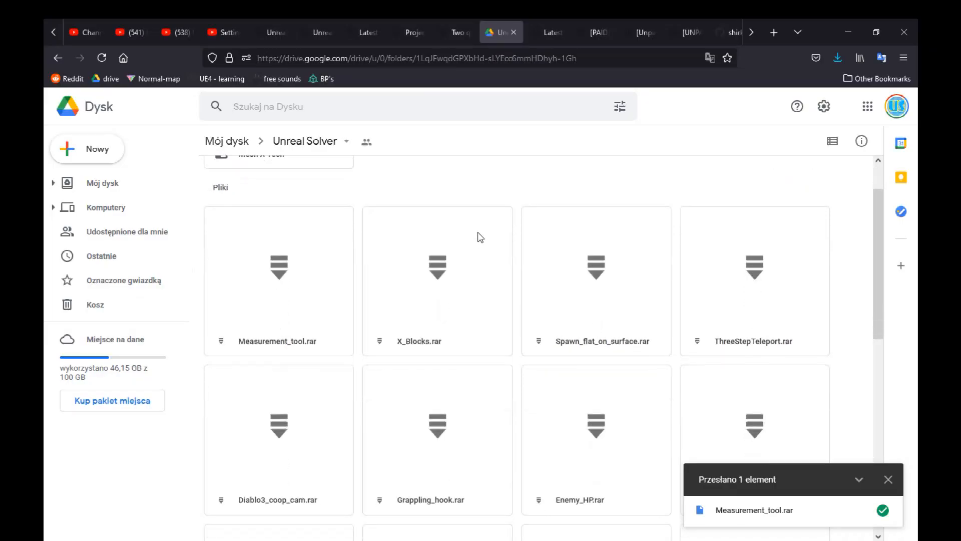
scroll("down", 3)
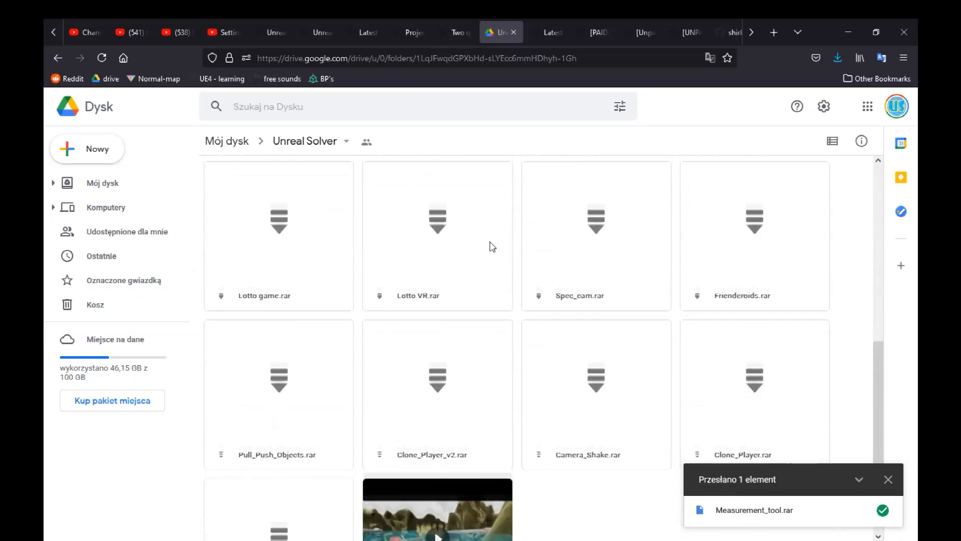
scroll("down", 3)
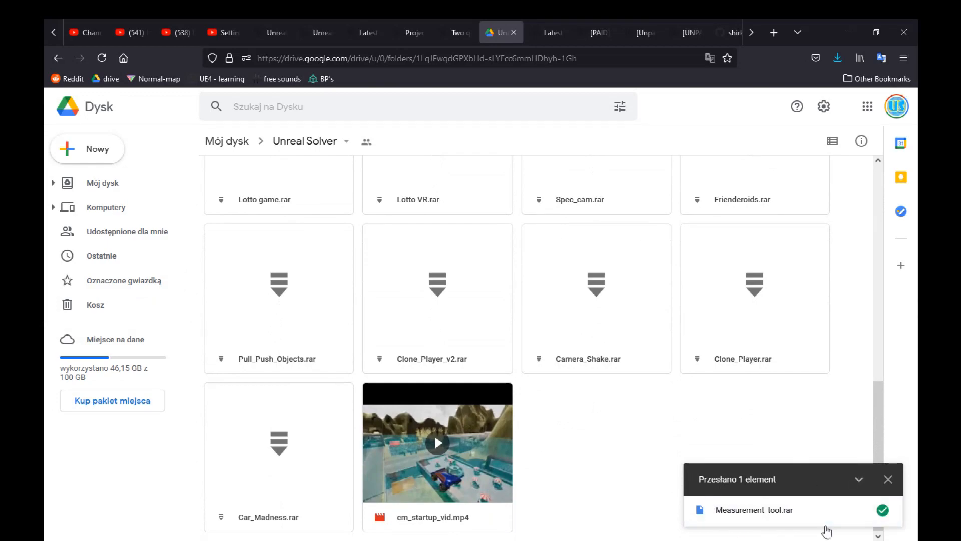